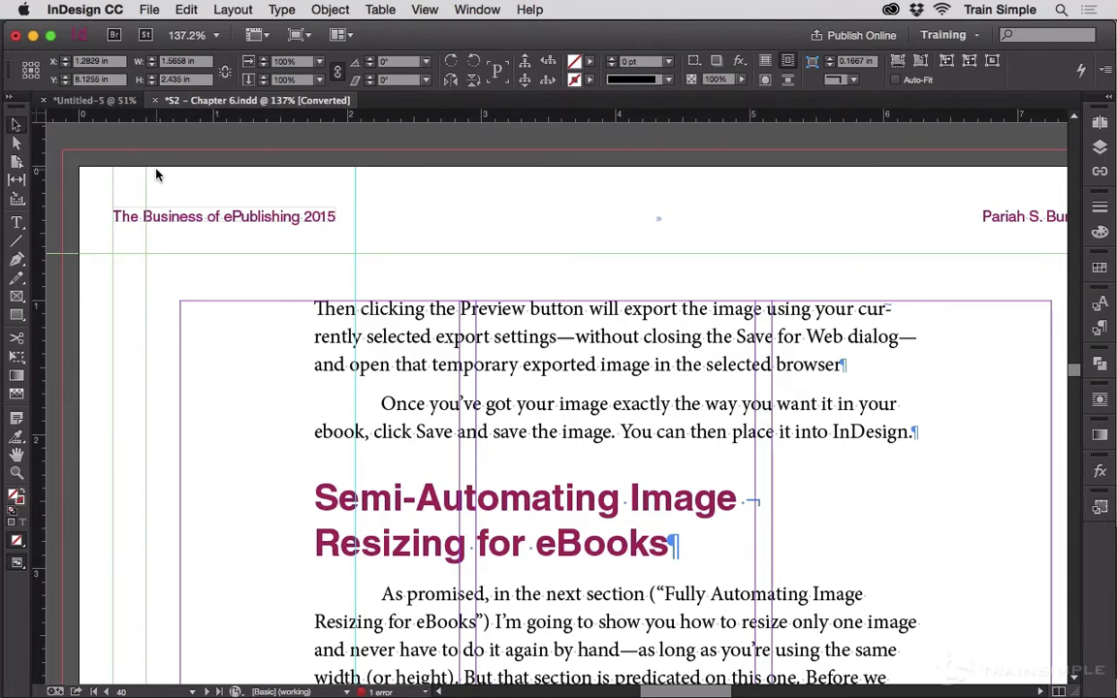
{"action": "mouse_move", "coordinate": [161, 10]}
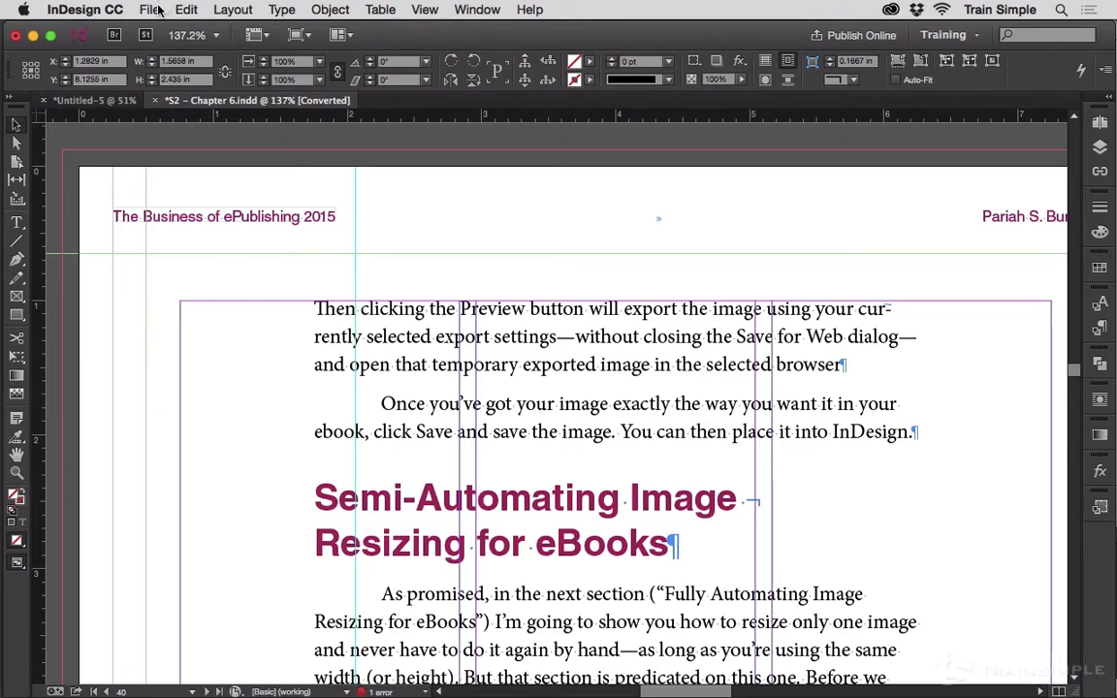
Step: Open the Guides & Pasteboard page of the InDesign preferences
{"action": "left_click", "coordinate": [82, 8]}
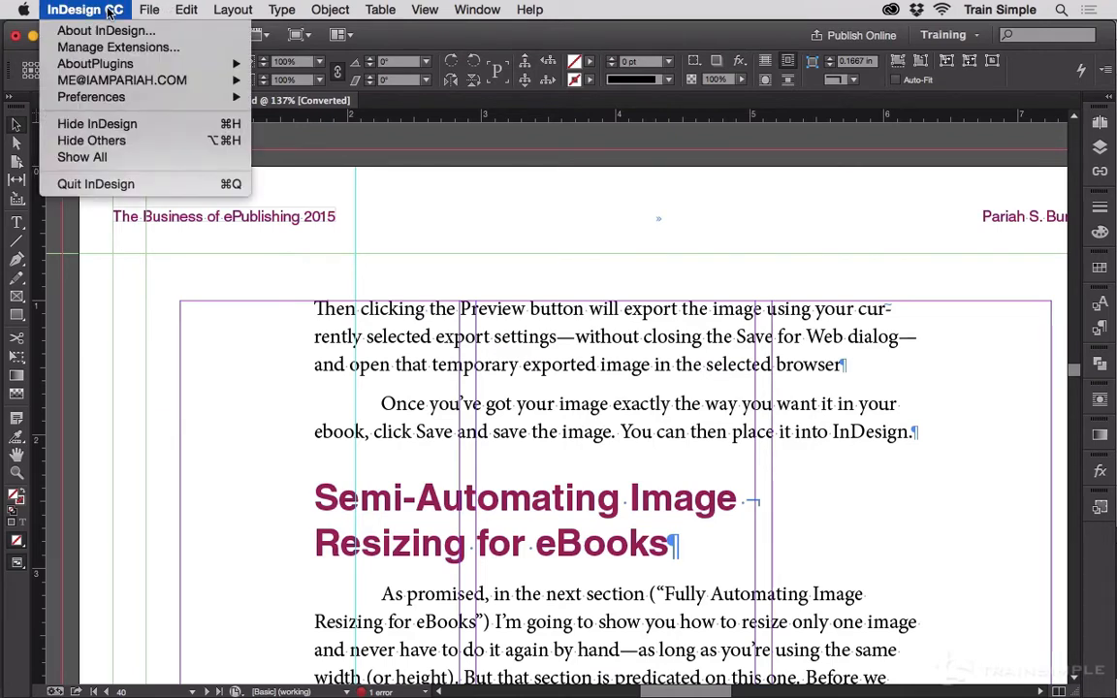
{"action": "mouse_move", "coordinate": [91, 97]}
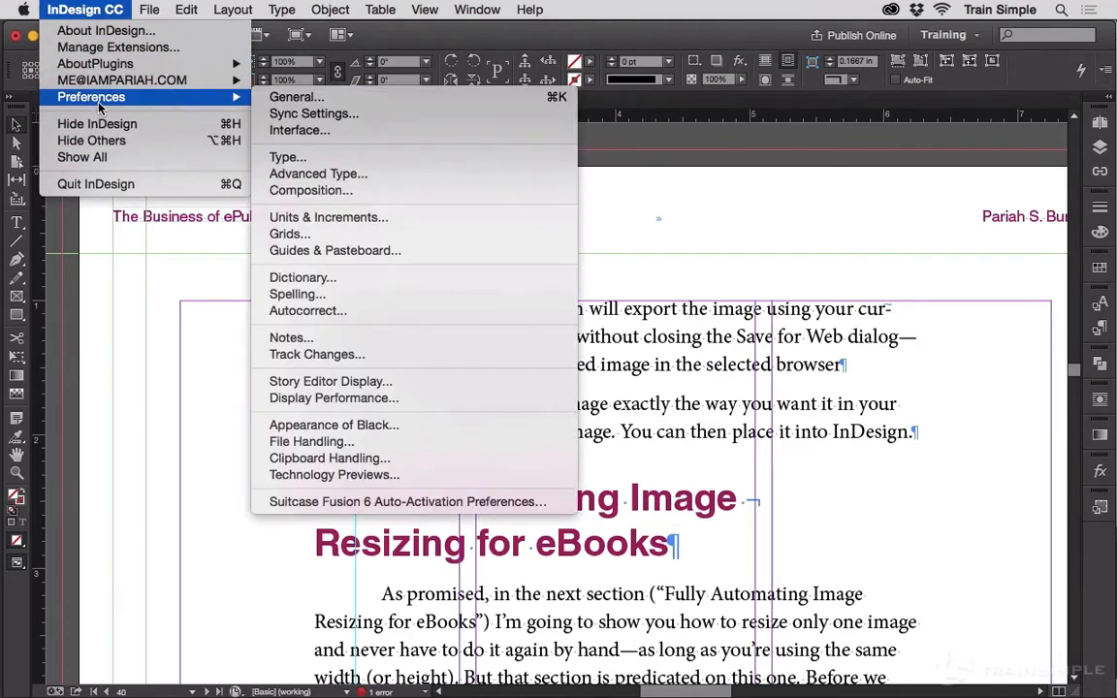
{"action": "mouse_move", "coordinate": [338, 222]}
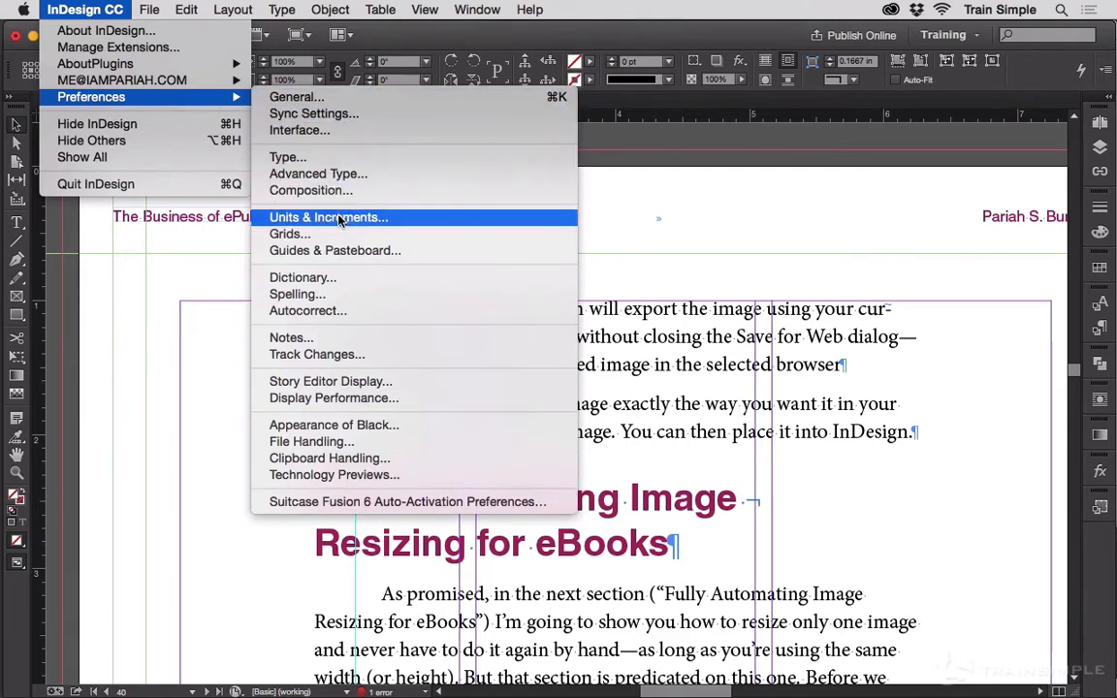
{"action": "mouse_move", "coordinate": [349, 250]}
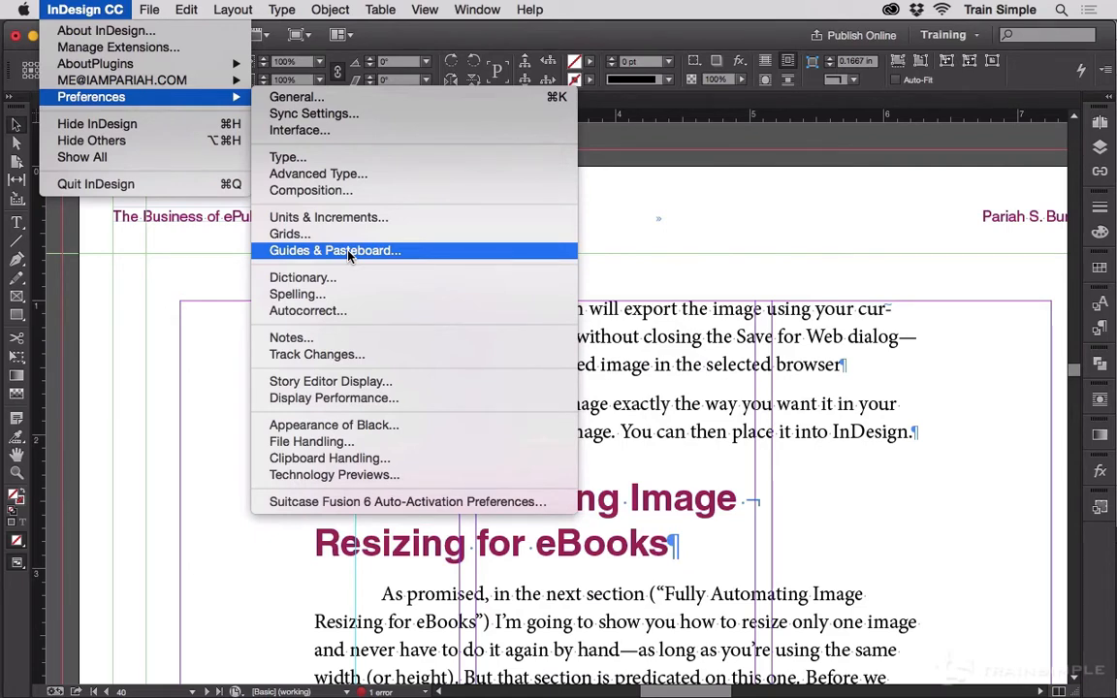
{"action": "left_click", "coordinate": [334, 251]}
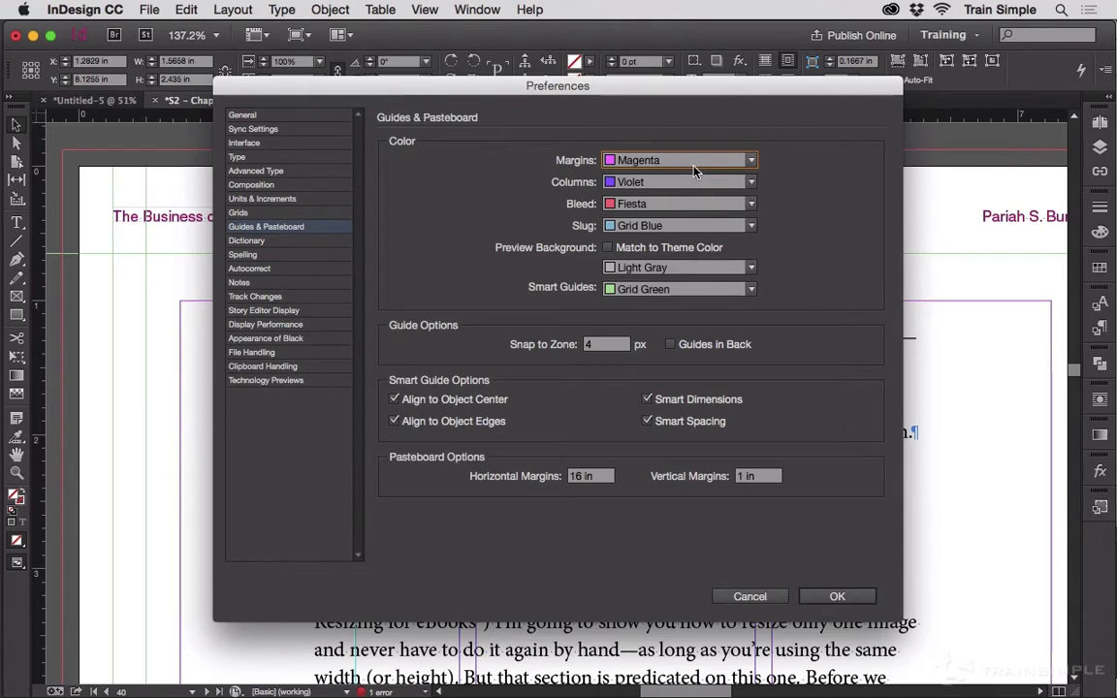
{"action": "mouse_move", "coordinate": [694, 210]}
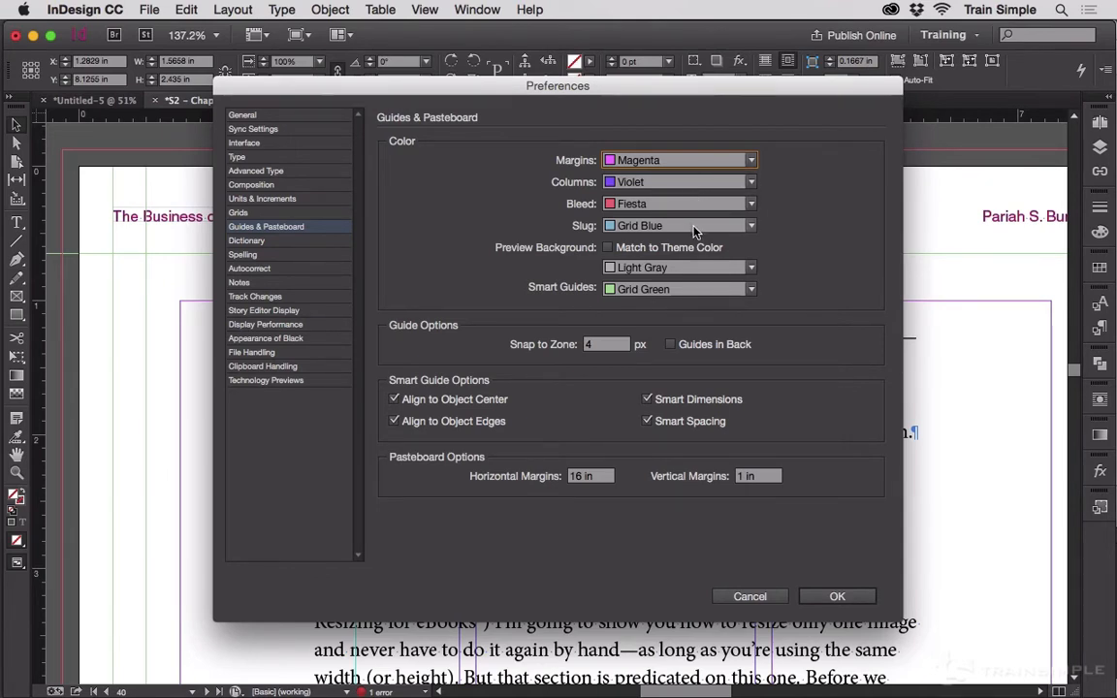
Step: Inspect the Smart Guides colour list and leave it unchanged
{"action": "left_click", "coordinate": [749, 287]}
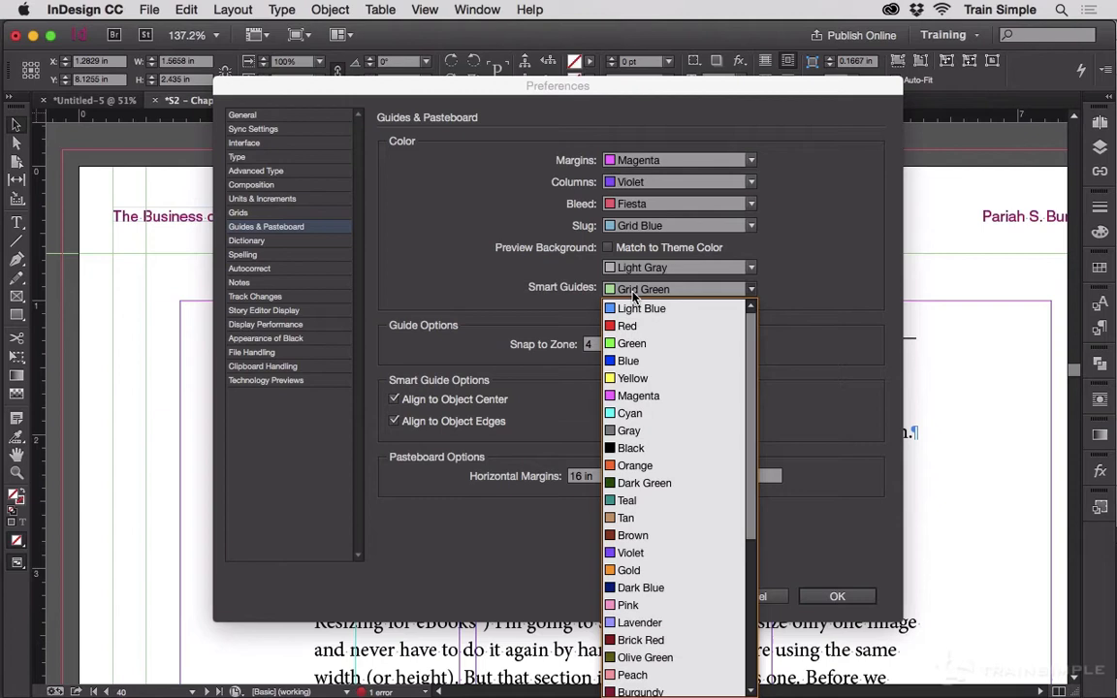
{"action": "mouse_move", "coordinate": [656, 303]}
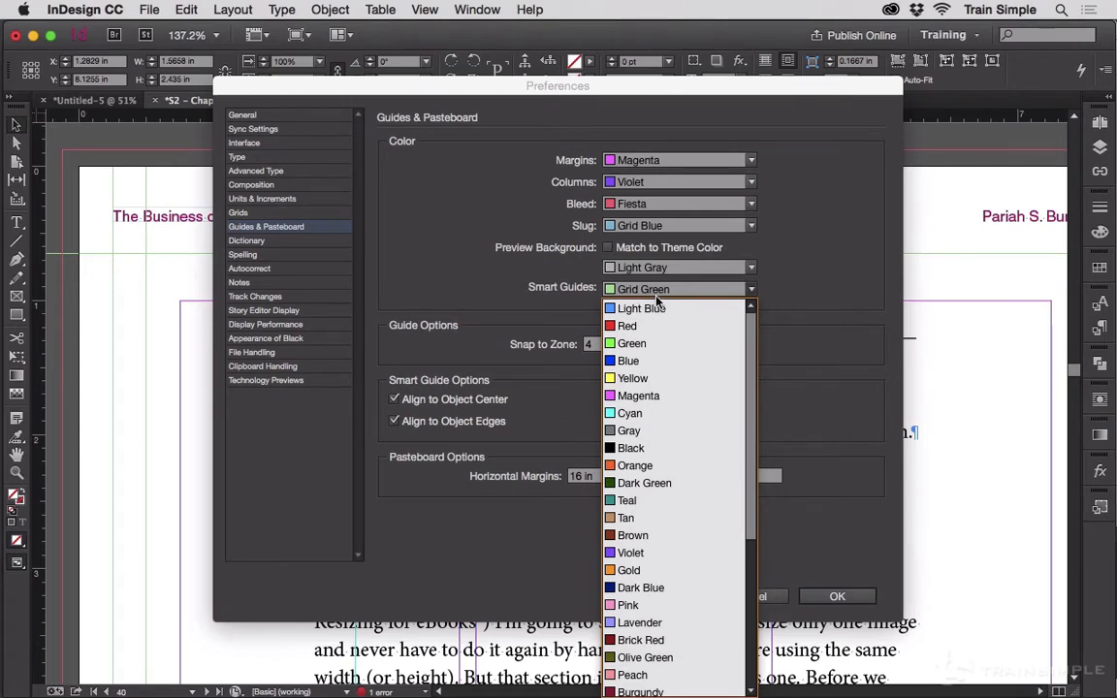
{"action": "left_click", "coordinate": [640, 287]}
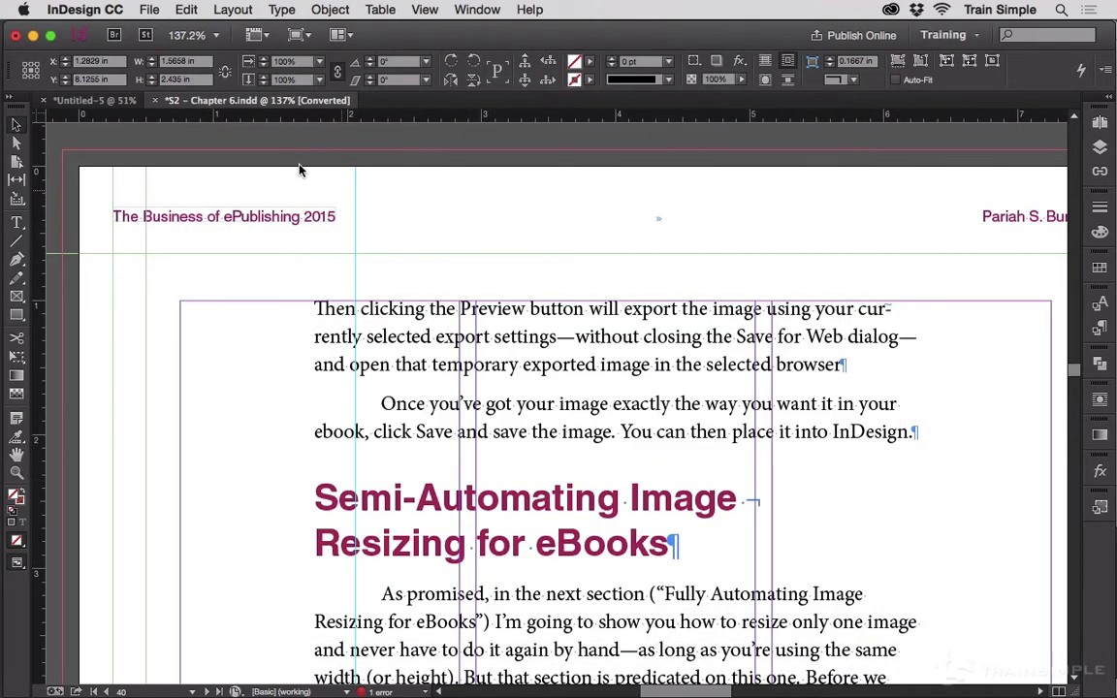
{"action": "mouse_move", "coordinate": [240, 125]}
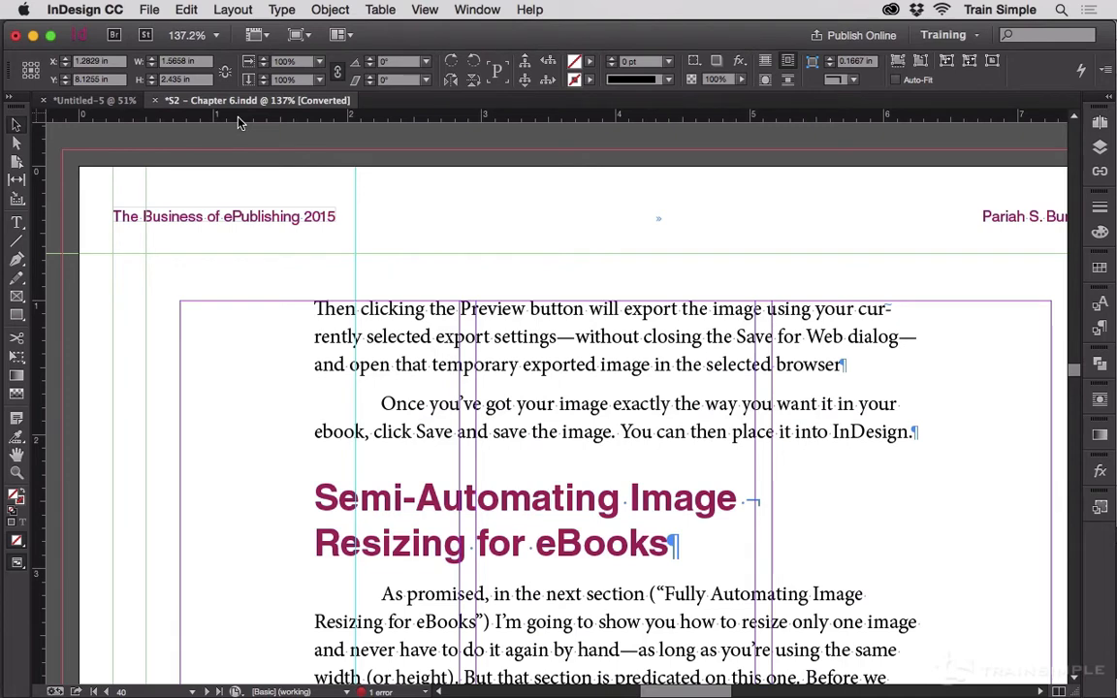
{"action": "left_click", "coordinate": [233, 10]}
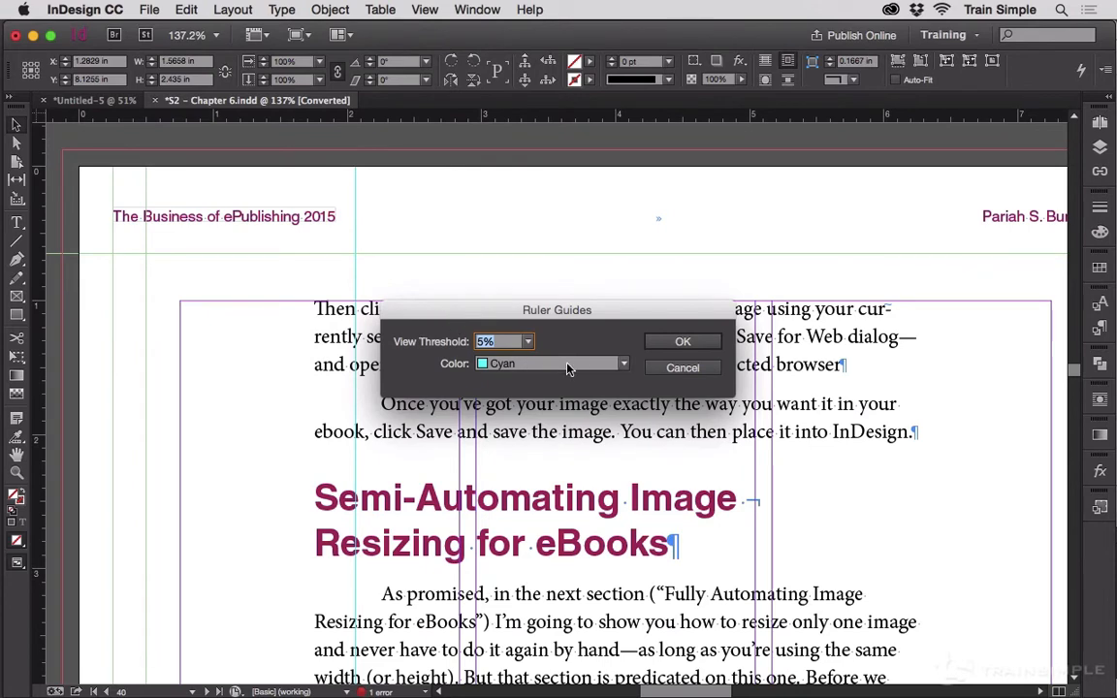
{"action": "left_click", "coordinate": [623, 365]}
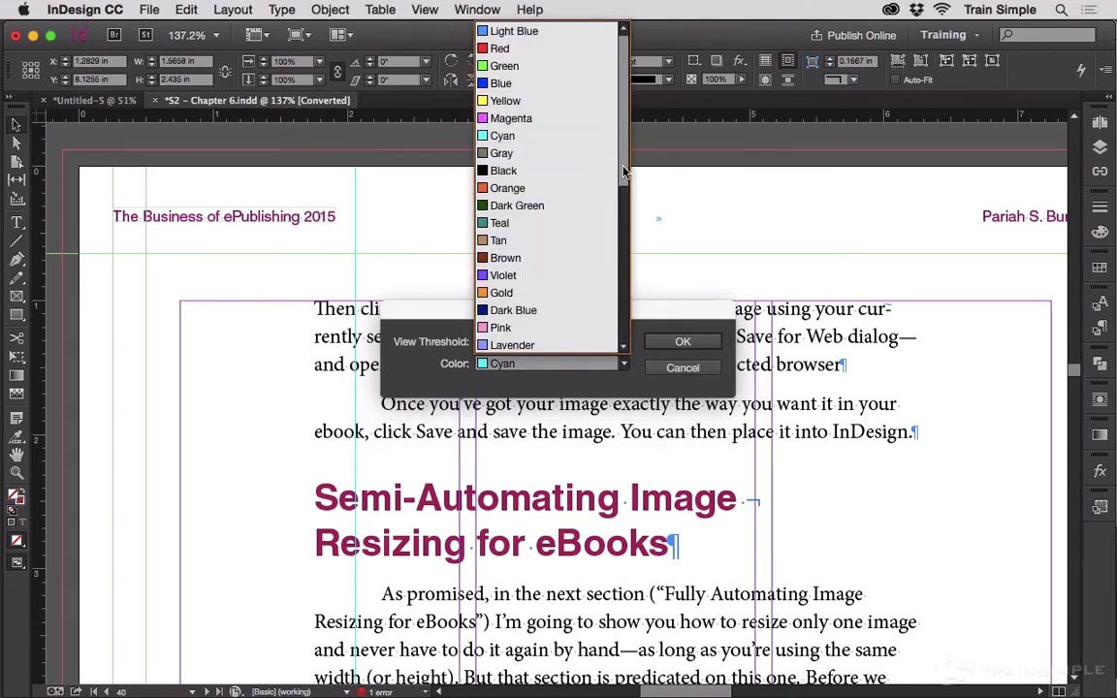
{"action": "scroll", "scroll_direction": "down", "scroll_amount": 3}
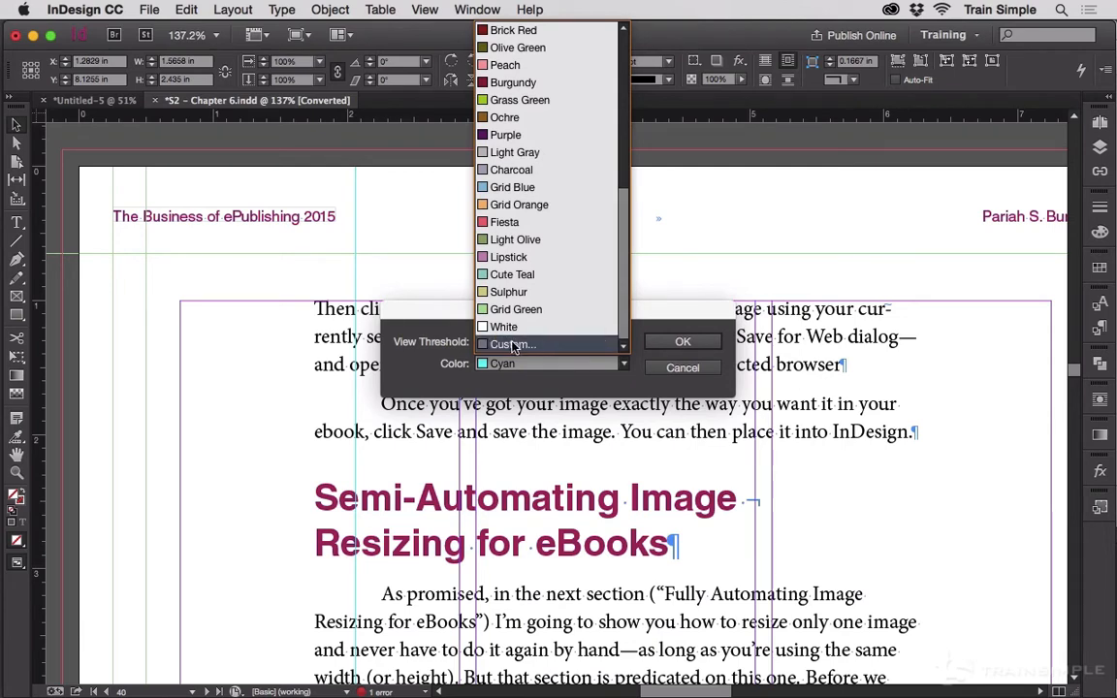
{"action": "left_click", "coordinate": [512, 345]}
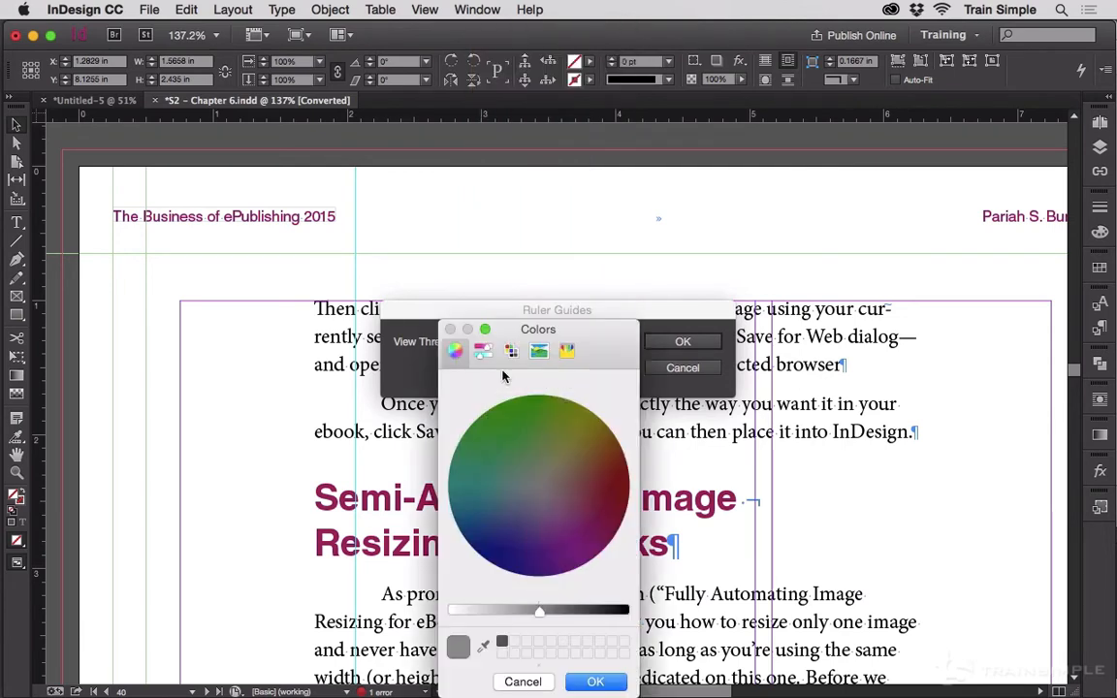
{"action": "left_click", "coordinate": [457, 351]}
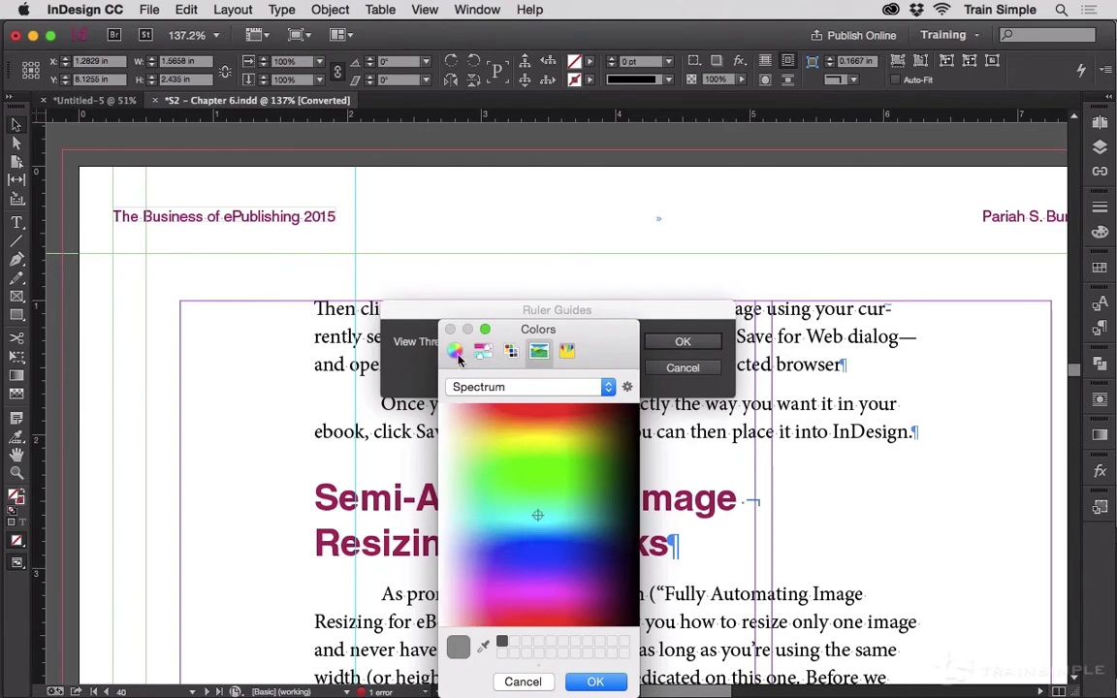
{"action": "mouse_move", "coordinate": [458, 353]}
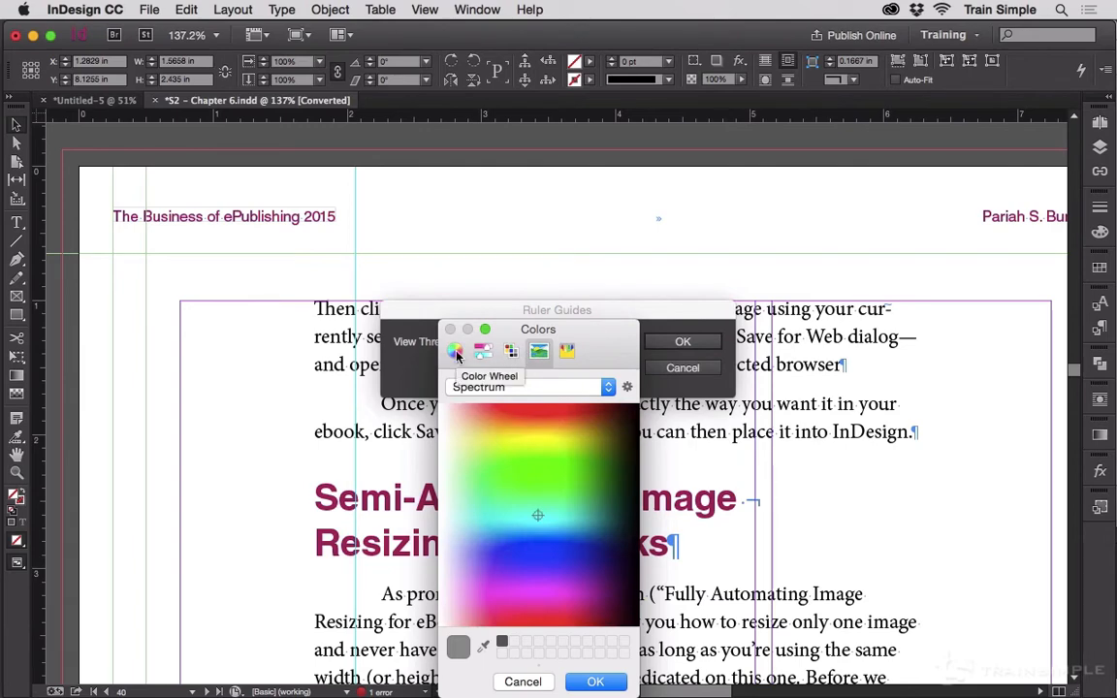
{"action": "mouse_move", "coordinate": [503, 668]}
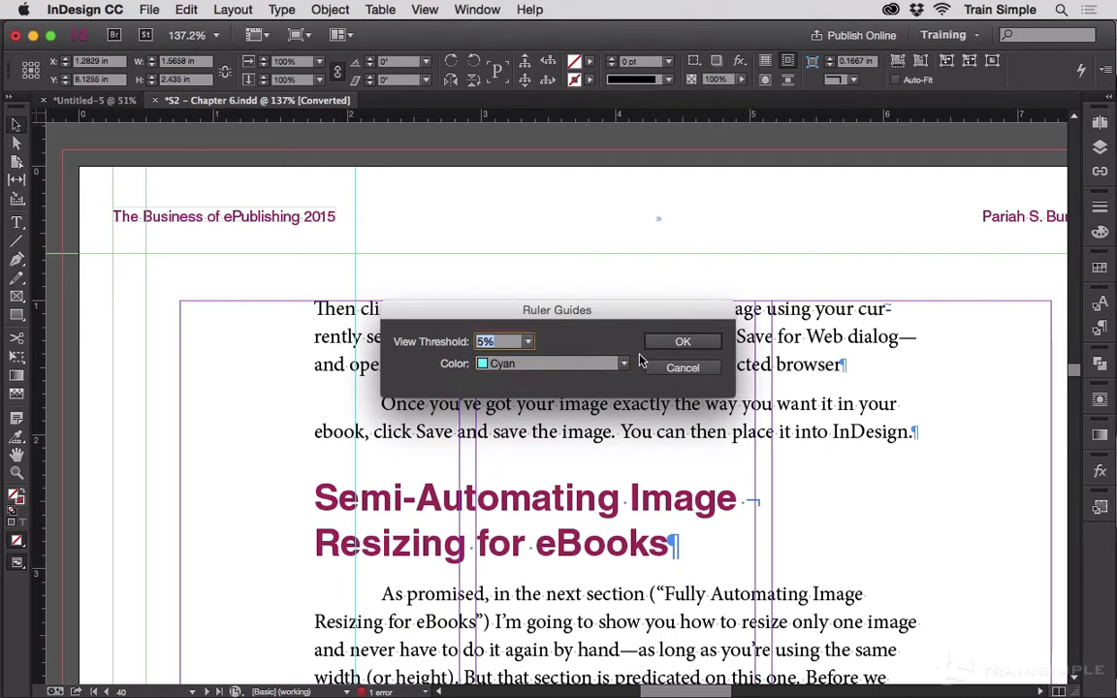
{"action": "mouse_move", "coordinate": [633, 367]}
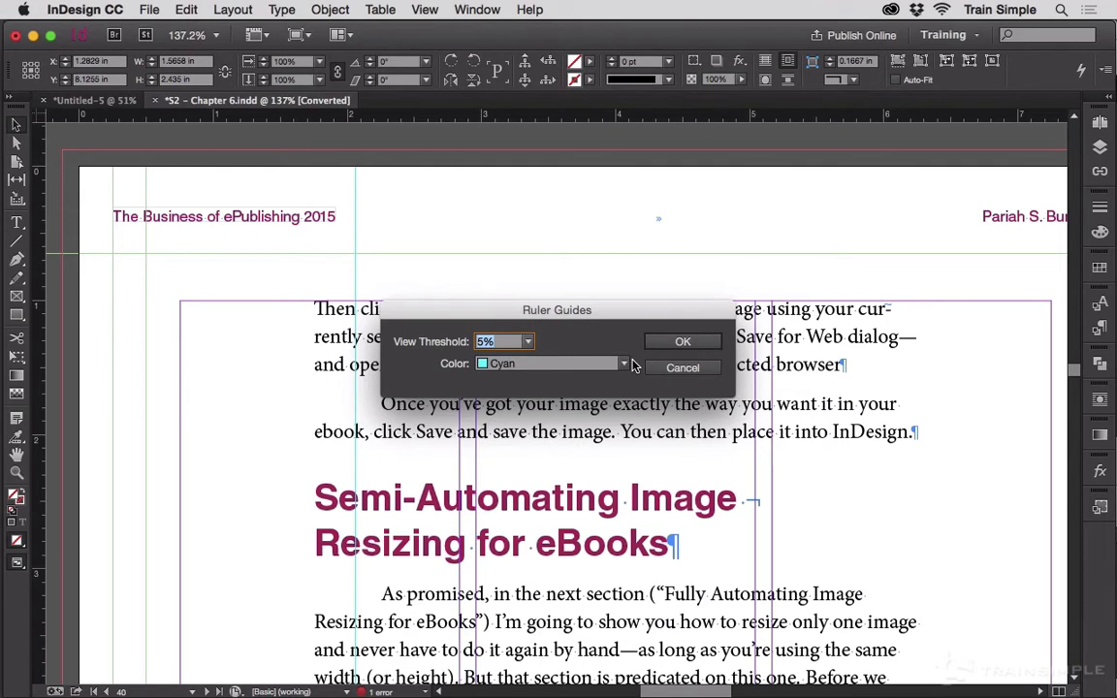
{"action": "left_click", "coordinate": [625, 363]}
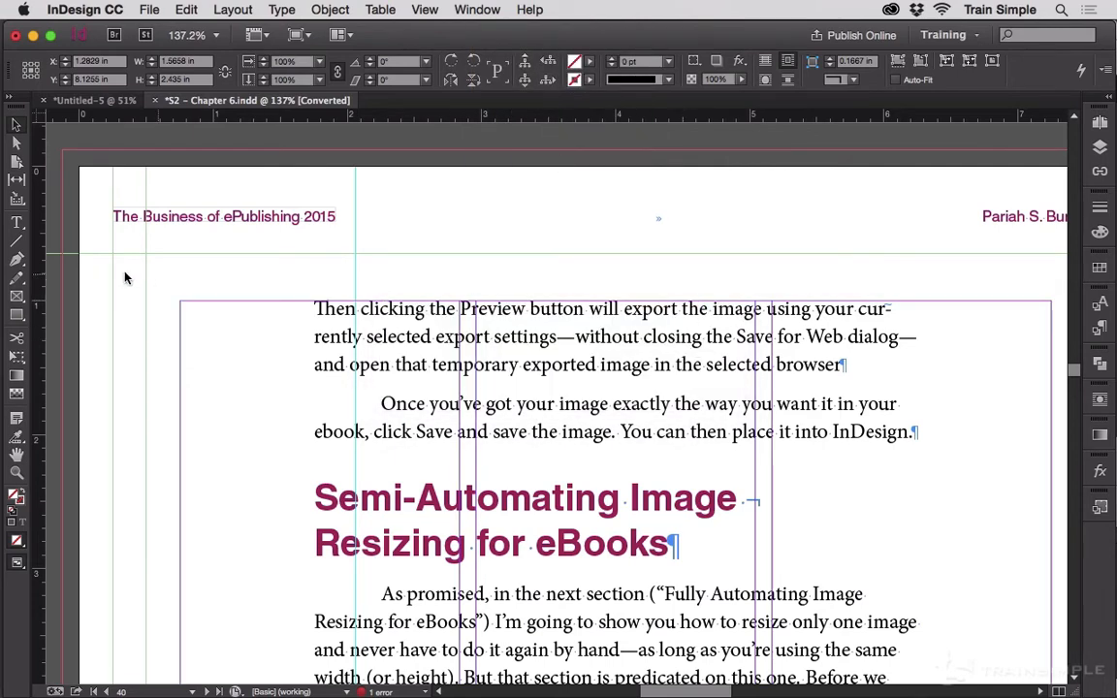
{"action": "mouse_move", "coordinate": [190, 275]}
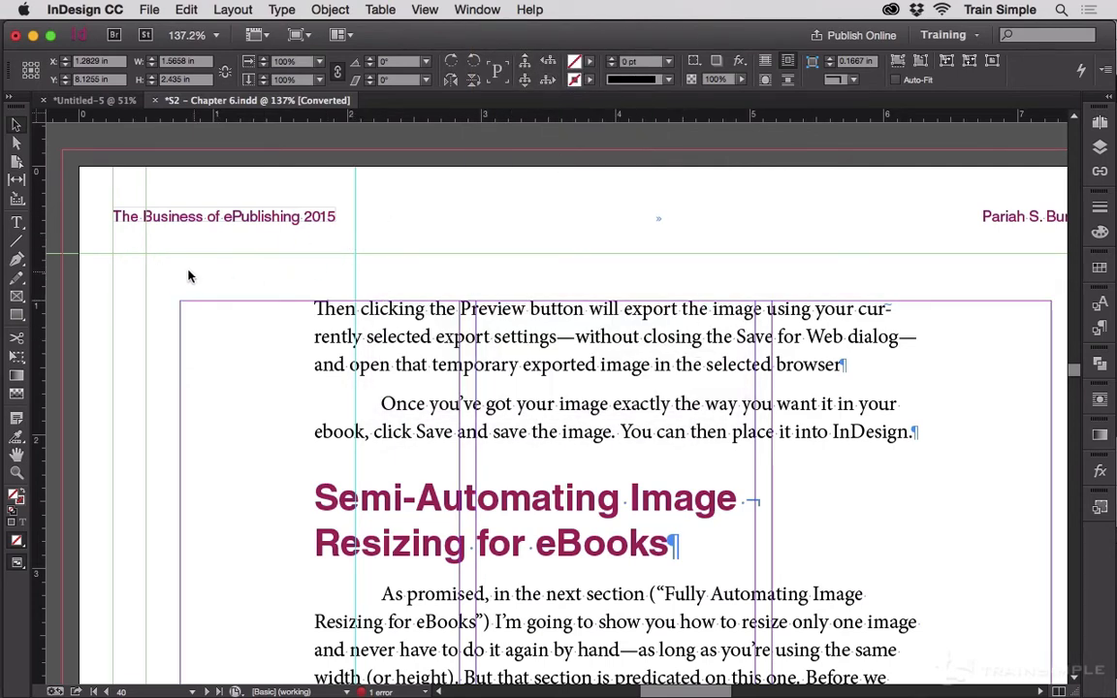
{"action": "mouse_move", "coordinate": [105, 152]}
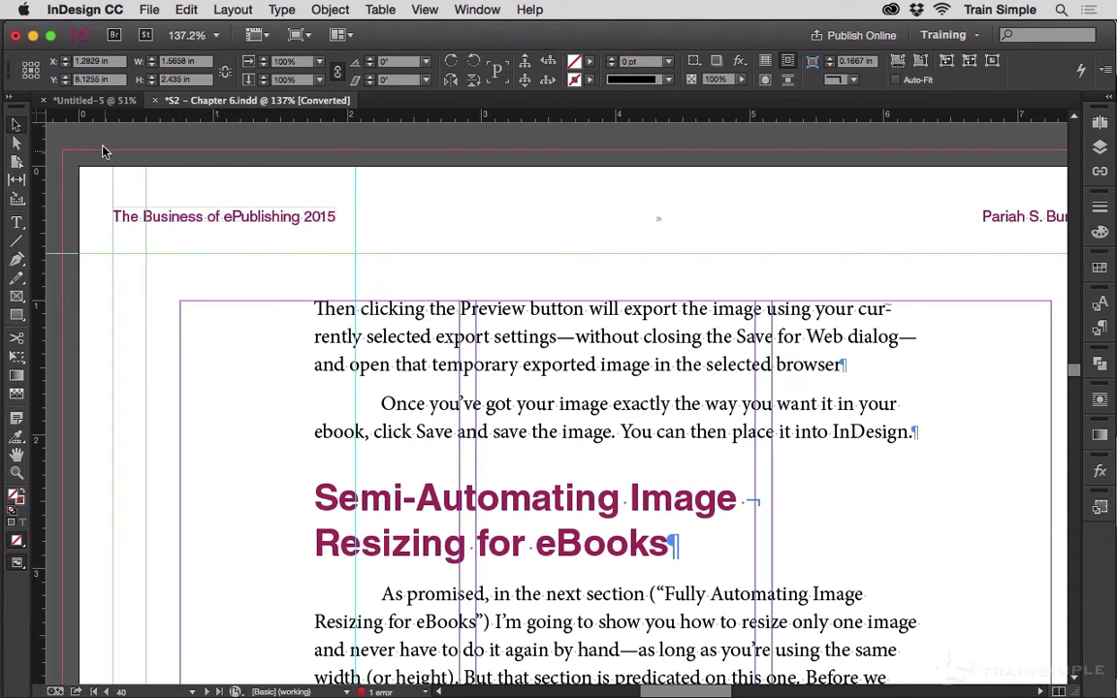
{"action": "mouse_move", "coordinate": [54, 132]}
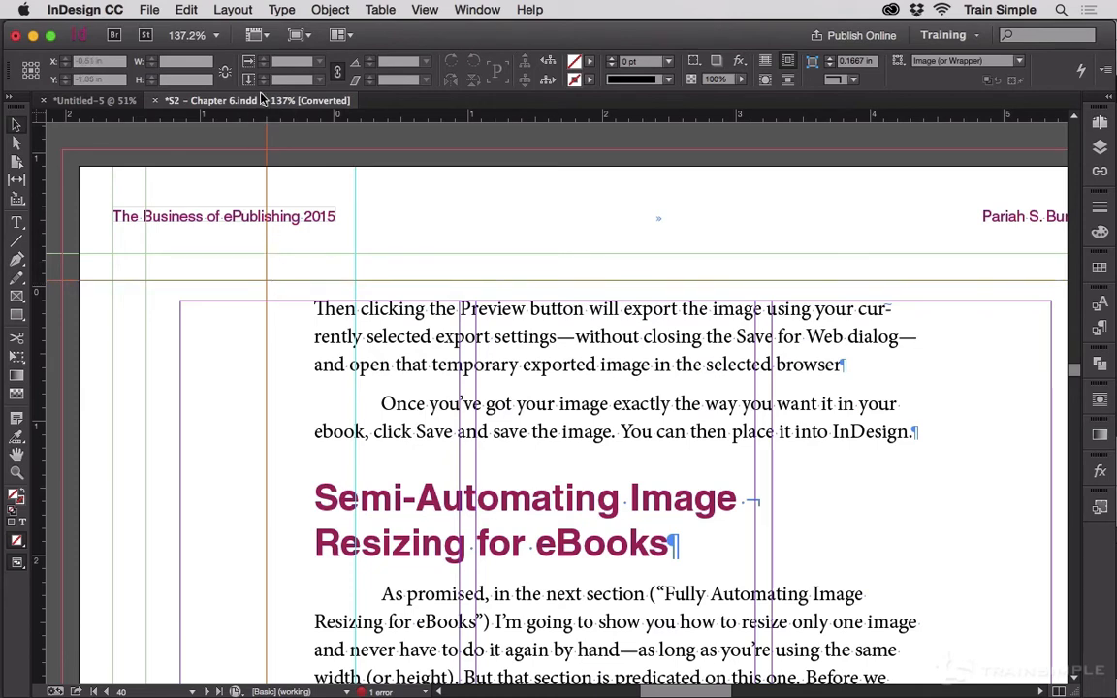
Step: Set the ruler guide colour to Orange via Layout > Ruler Guides
{"action": "left_click", "coordinate": [233, 7]}
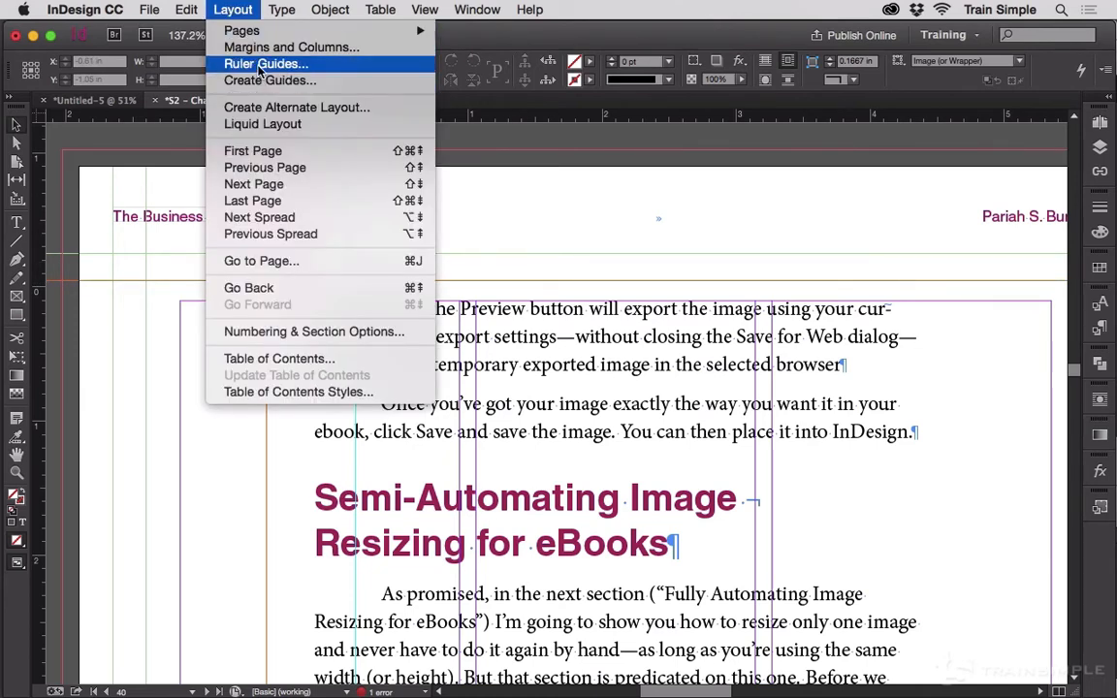
{"action": "left_click", "coordinate": [266, 64]}
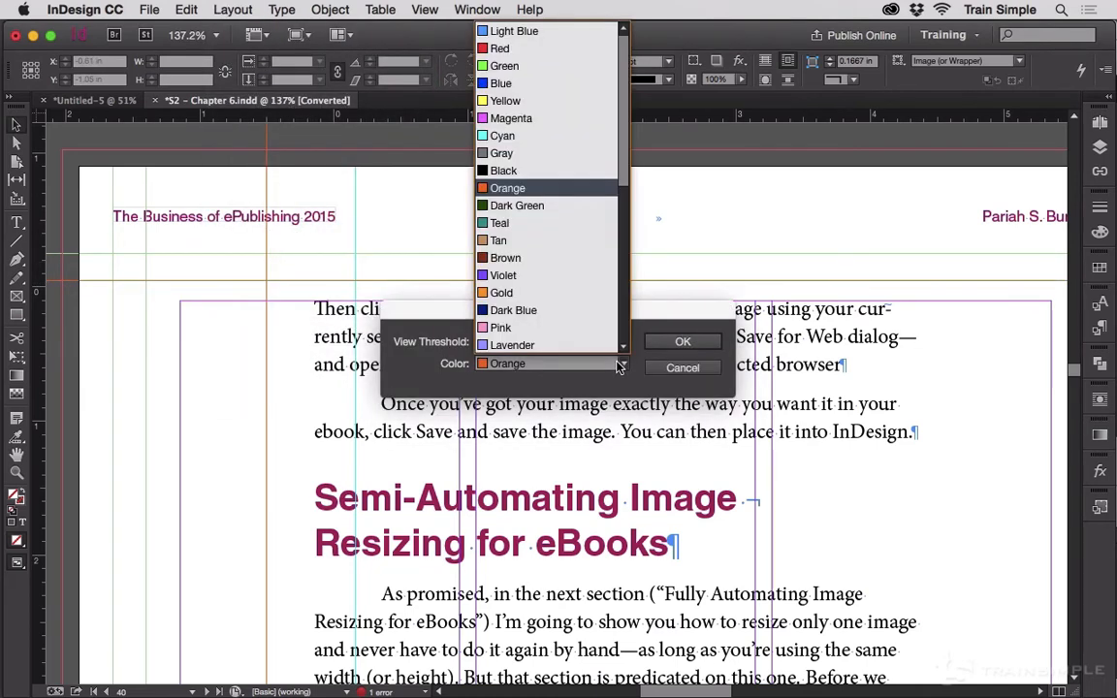
{"action": "left_click", "coordinate": [501, 276]}
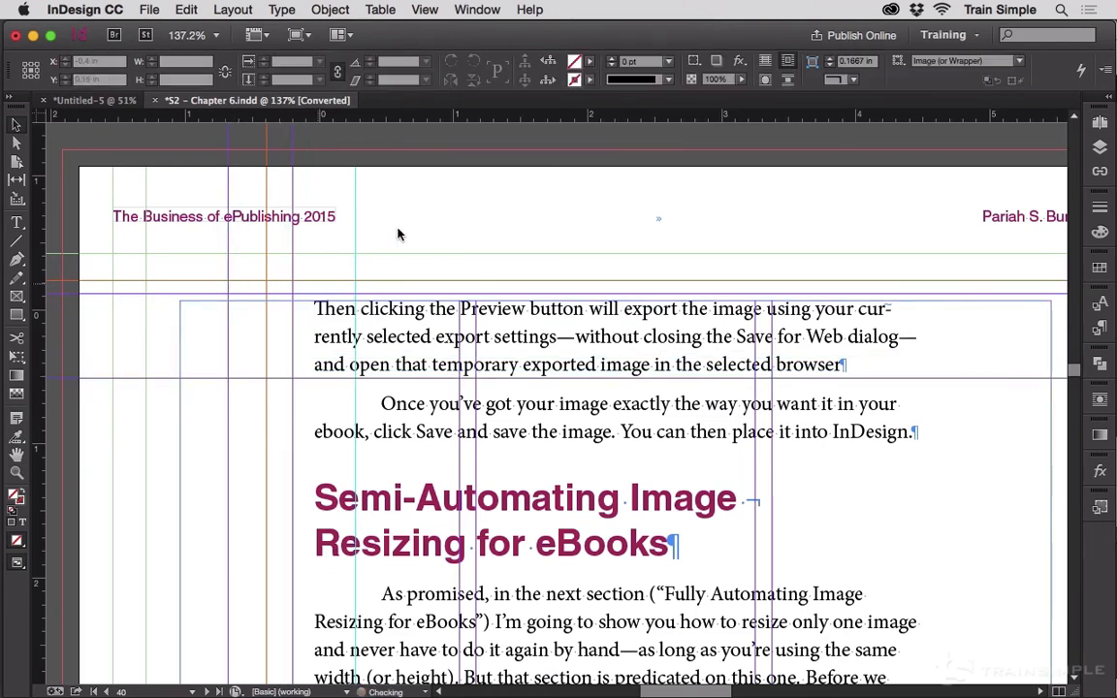
Step: Change the ruler guide colour from Violet to Cyan and confirm
{"action": "left_click", "coordinate": [231, 10]}
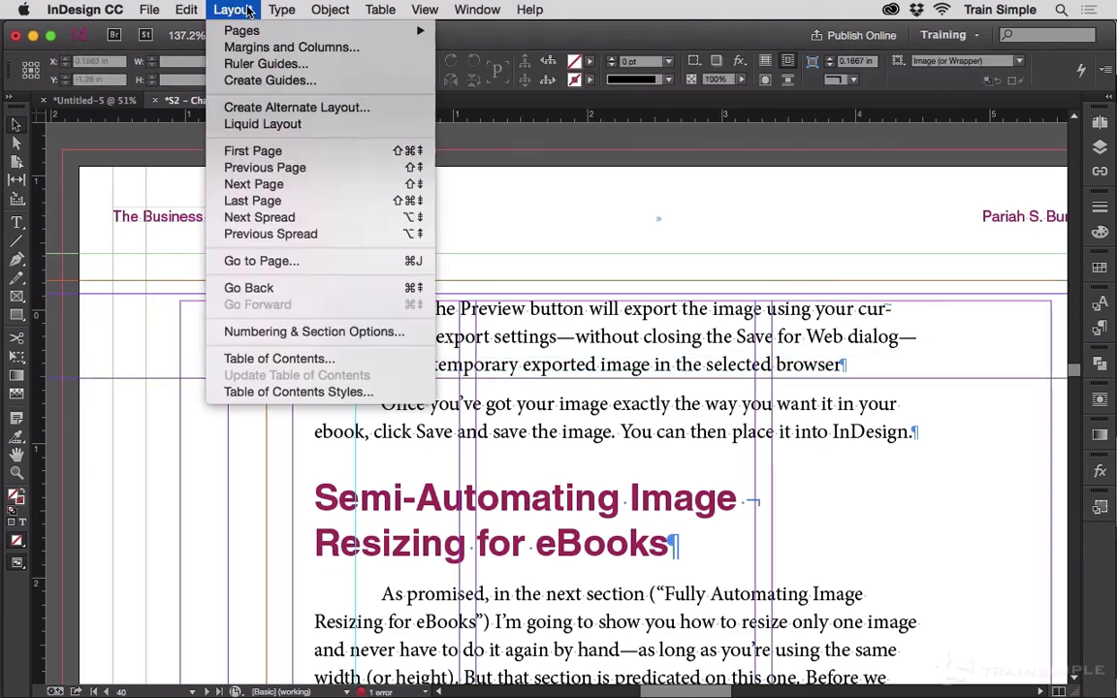
{"action": "left_click", "coordinate": [266, 62]}
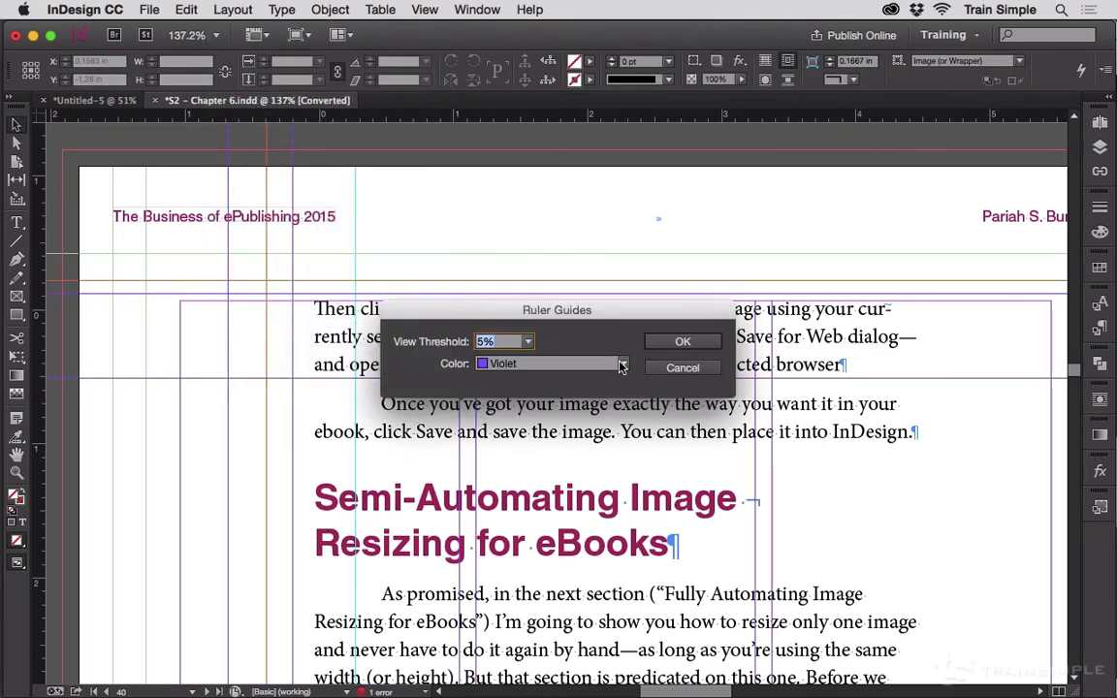
{"action": "left_click", "coordinate": [621, 365]}
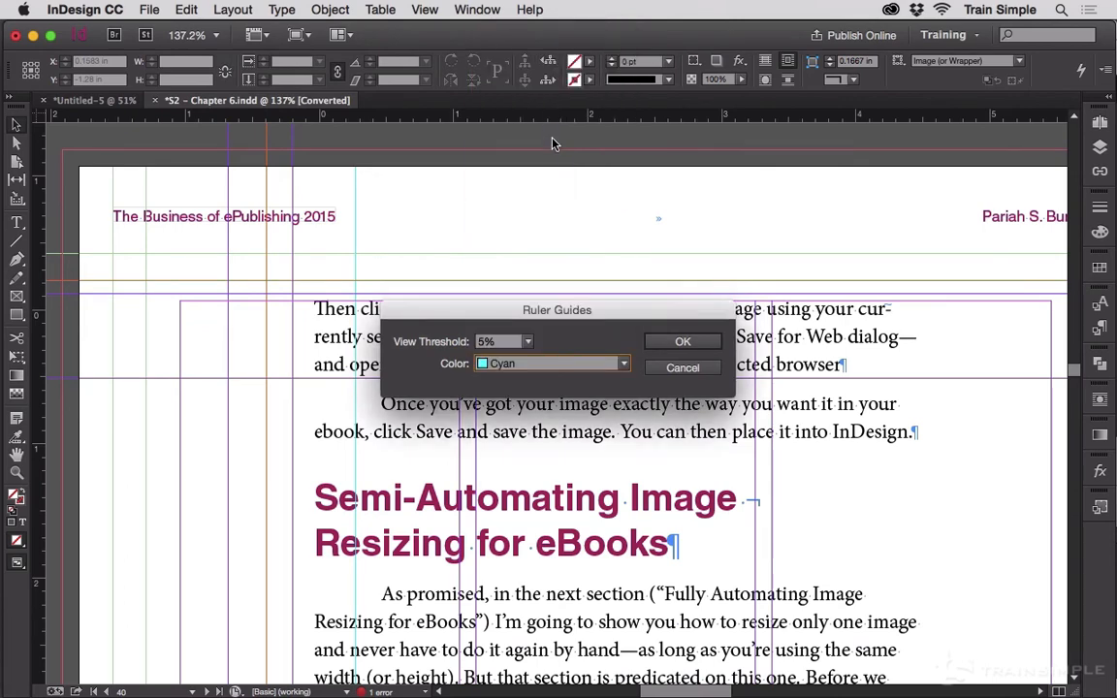
{"action": "left_click", "coordinate": [683, 341]}
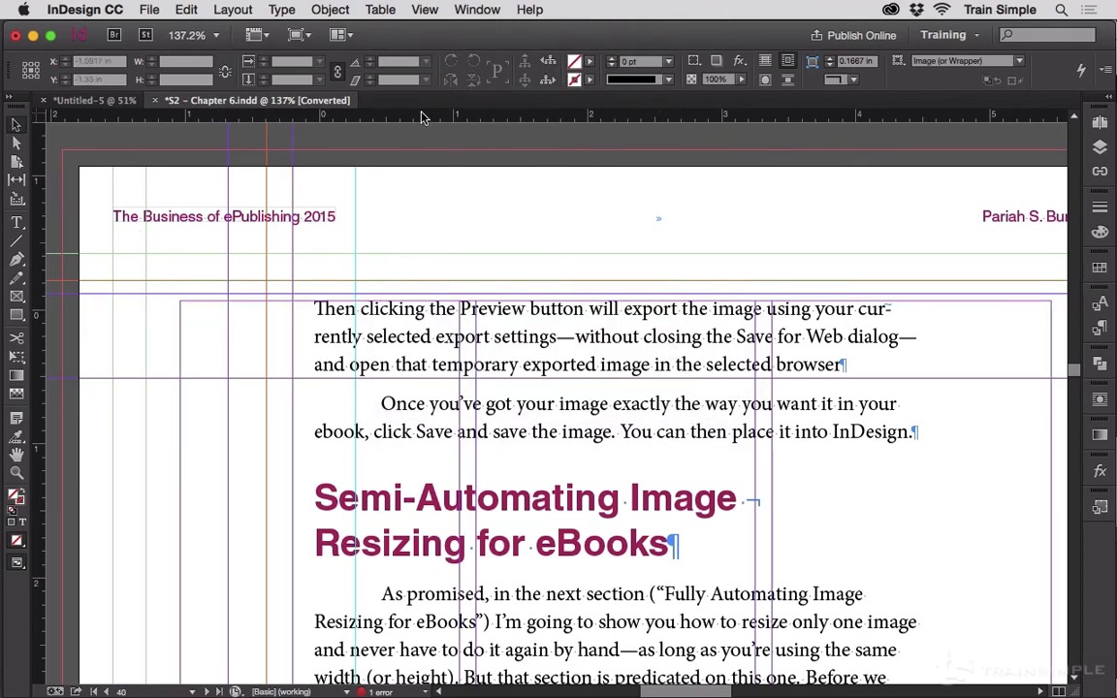